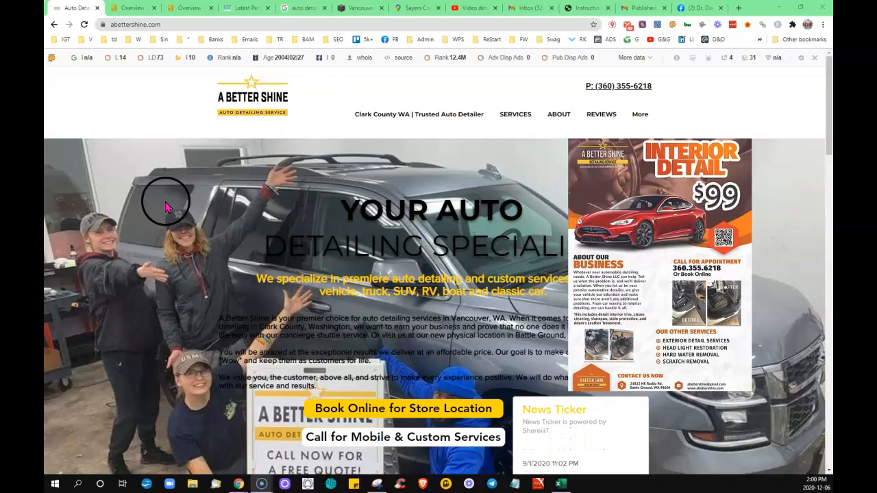
{"action": "mouse_move", "coordinate": [132, 125]}
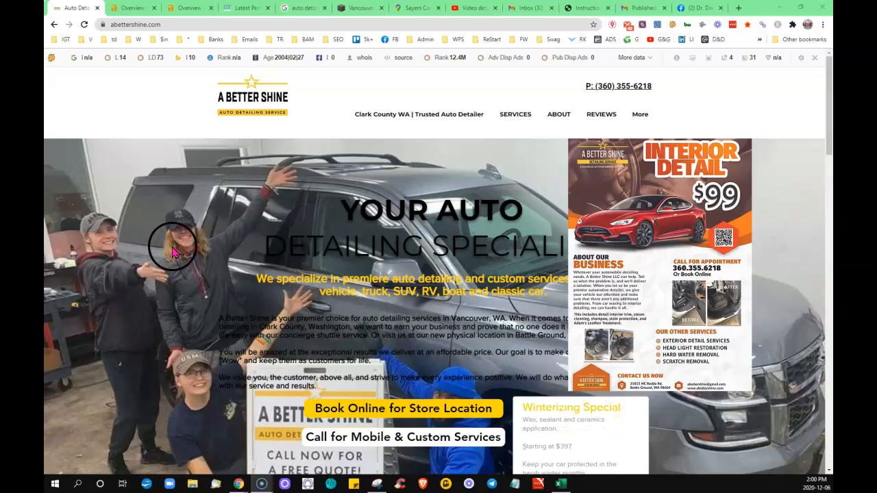
Scroll through the A Better Shine homepage to review its sections and team photo.
{"action": "scroll", "scroll_direction": "down", "scroll_amount": 3}
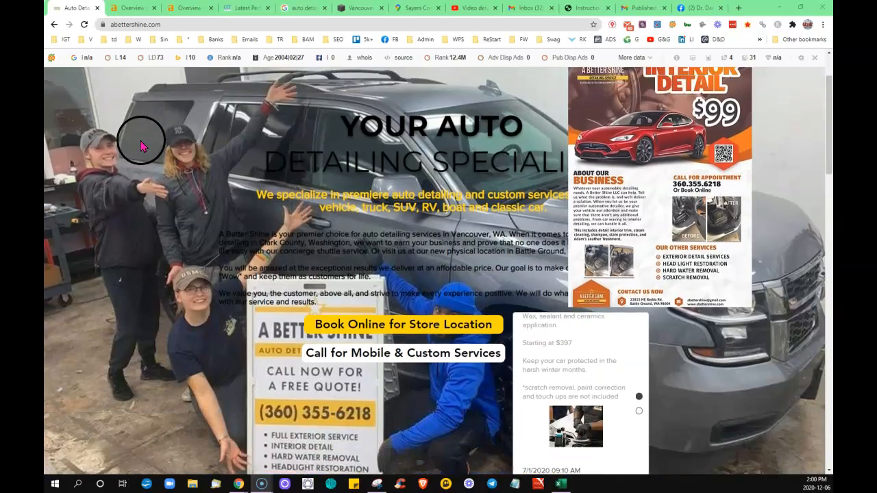
{"action": "scroll", "scroll_direction": "down", "scroll_amount": 3}
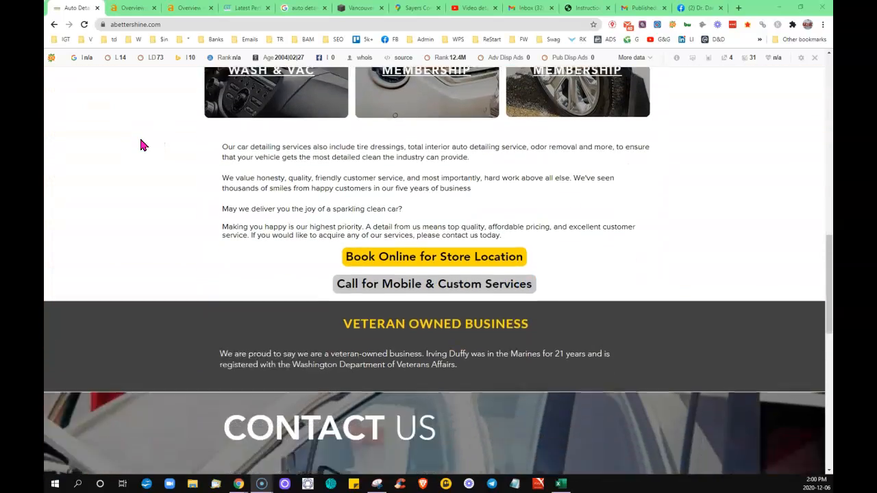
{"action": "scroll", "scroll_direction": "down", "scroll_amount": 3}
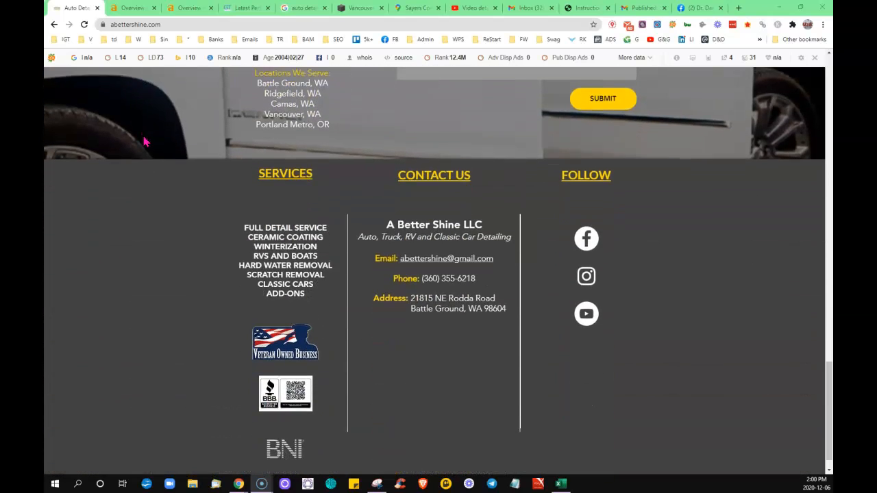
{"action": "scroll", "scroll_direction": "down", "scroll_amount": 3}
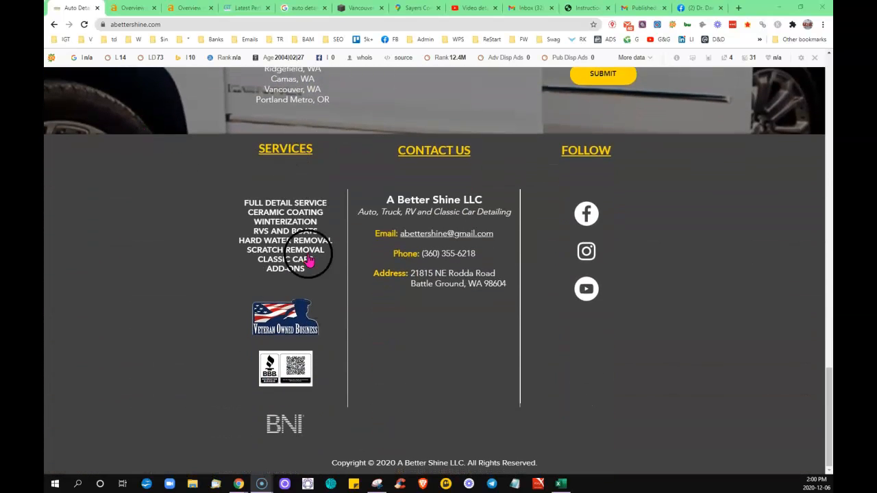
{"action": "mouse_move", "coordinate": [209, 328]}
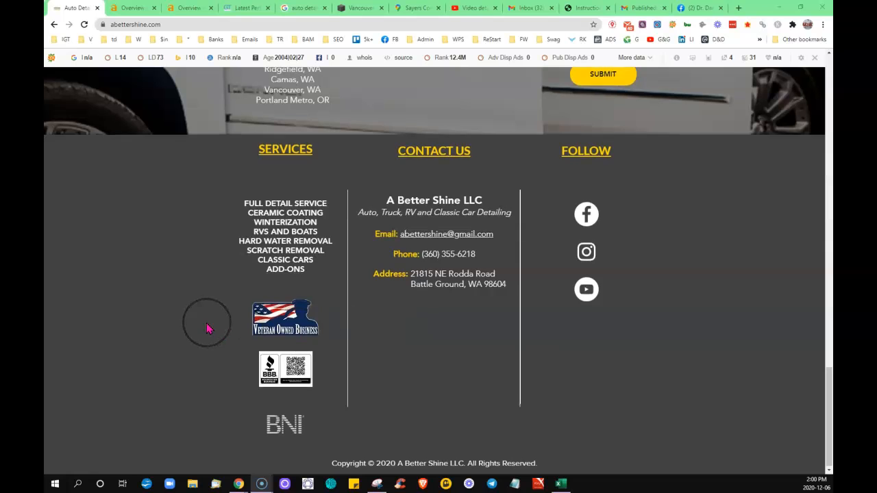
{"action": "scroll", "scroll_direction": "up", "scroll_amount": 3}
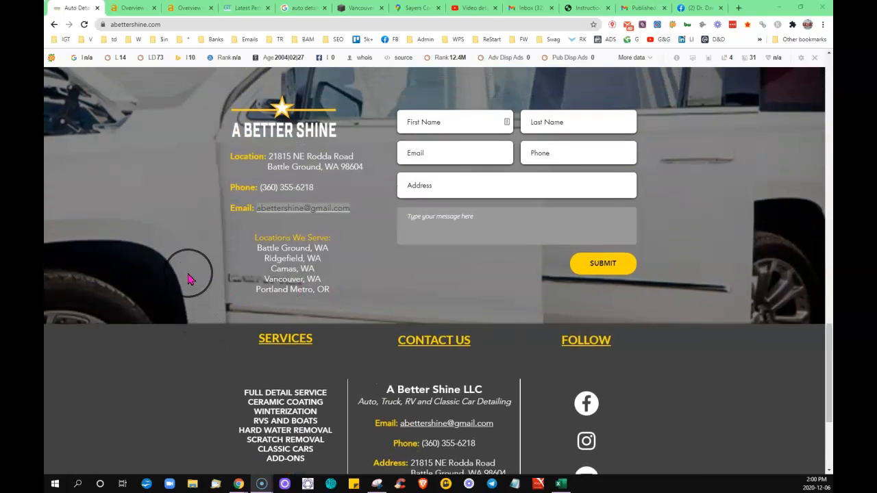
{"action": "scroll", "scroll_direction": "up", "scroll_amount": 3}
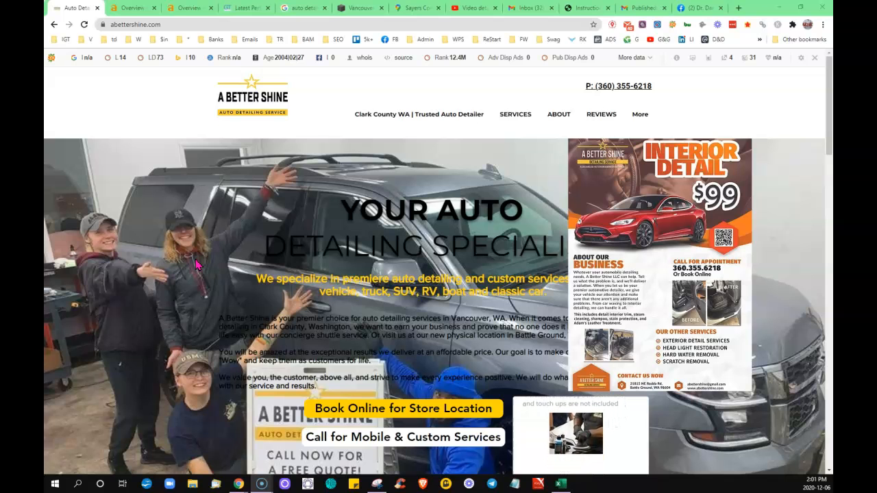
{"action": "scroll", "scroll_direction": "down", "scroll_amount": 3}
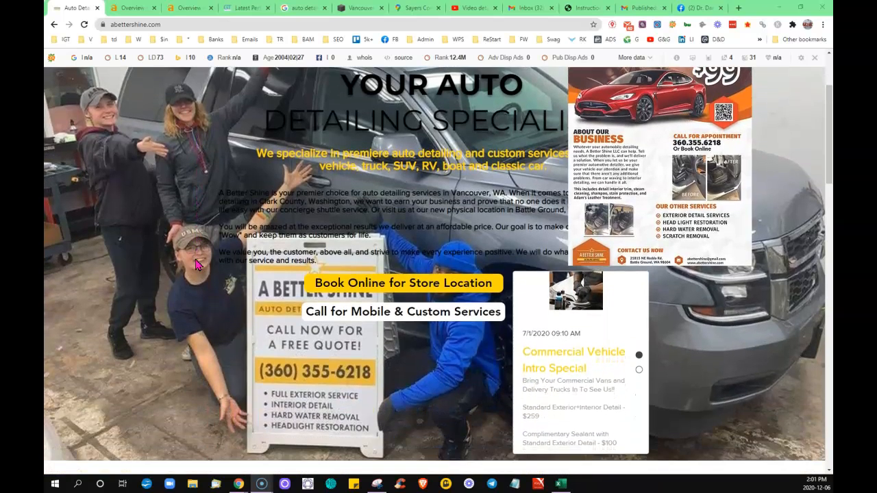
{"action": "scroll", "scroll_direction": "down", "scroll_amount": 3}
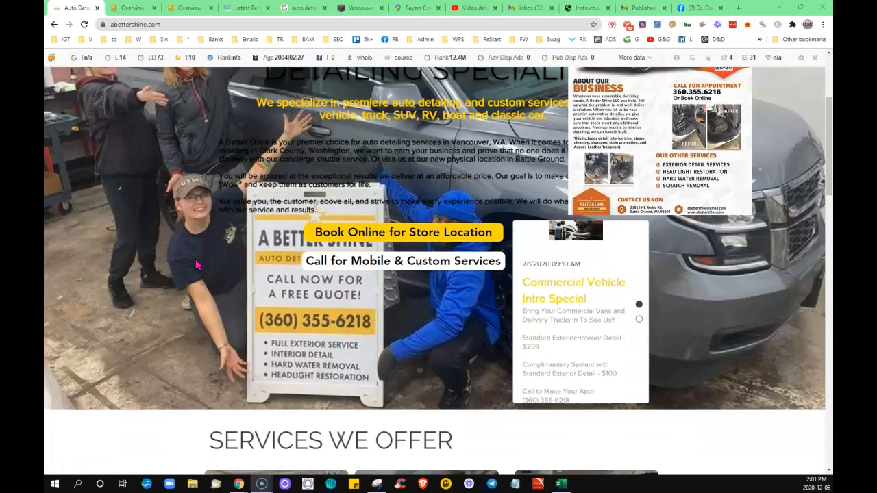
{"action": "scroll", "scroll_direction": "down", "scroll_amount": 3}
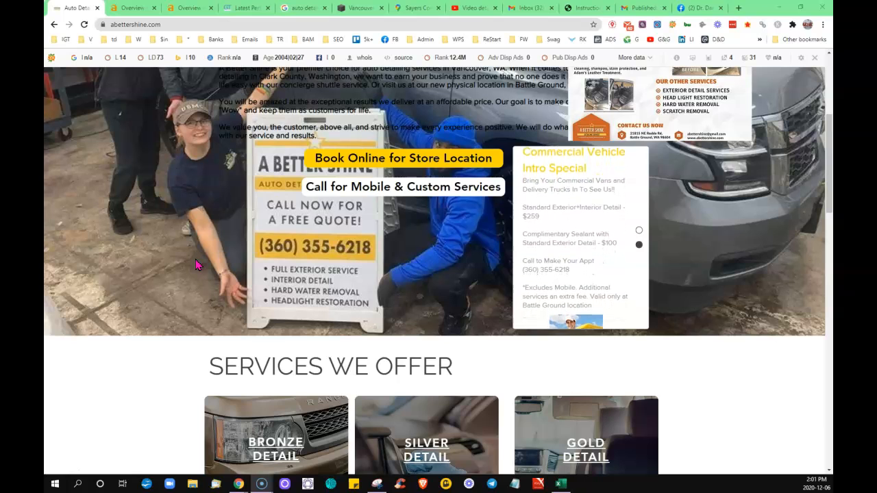
{"action": "scroll", "scroll_direction": "down", "scroll_amount": 3}
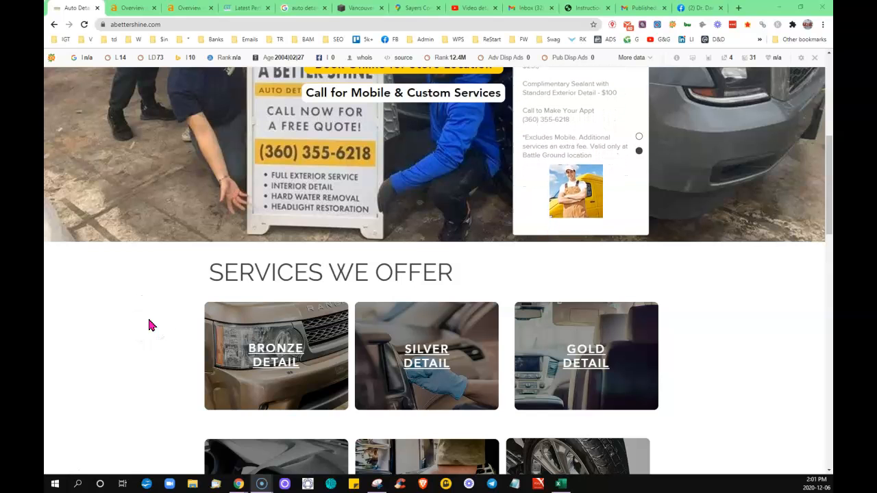
{"action": "scroll", "scroll_direction": "down", "scroll_amount": 3}
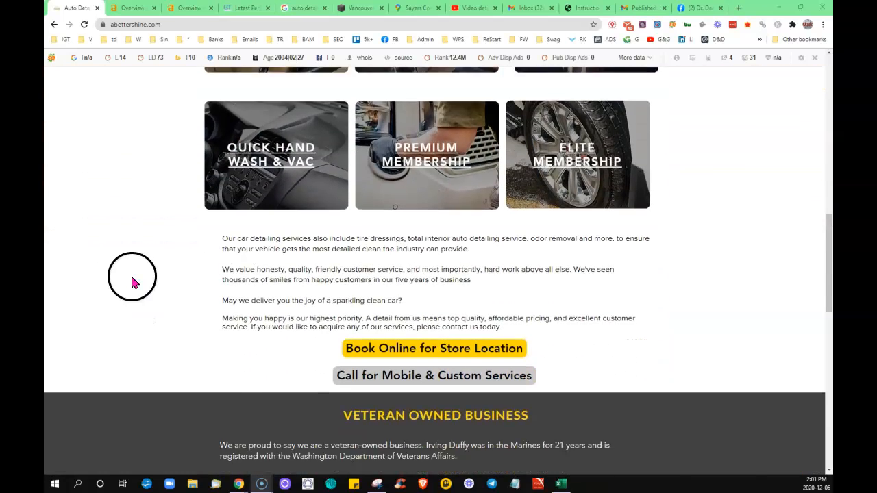
{"action": "scroll", "scroll_direction": "down", "scroll_amount": 3}
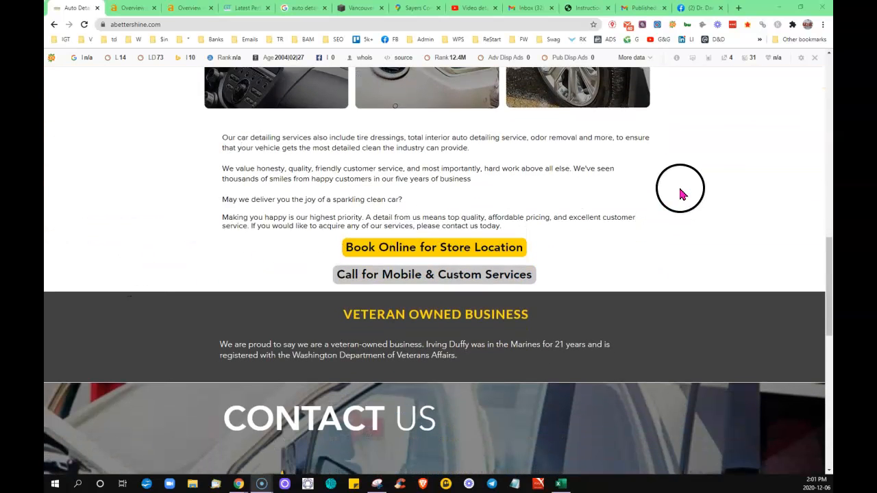
{"action": "mouse_move", "coordinate": [231, 255]}
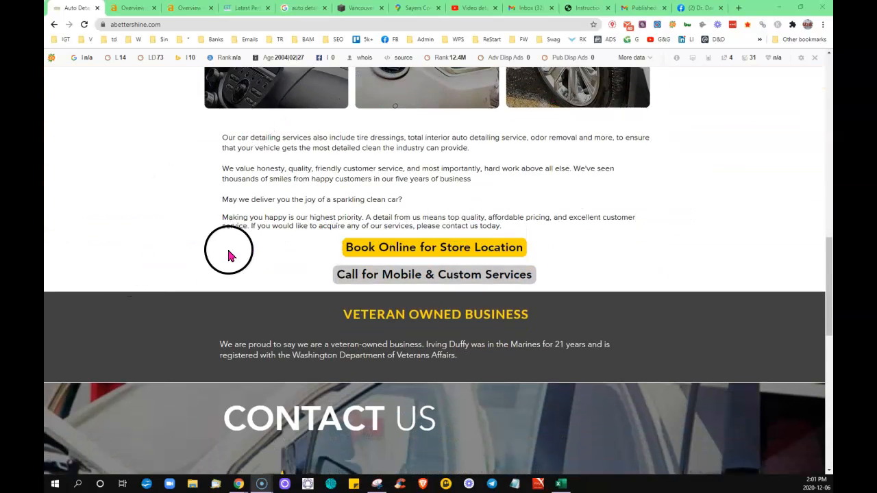
{"action": "scroll", "scroll_direction": "up", "scroll_amount": 3}
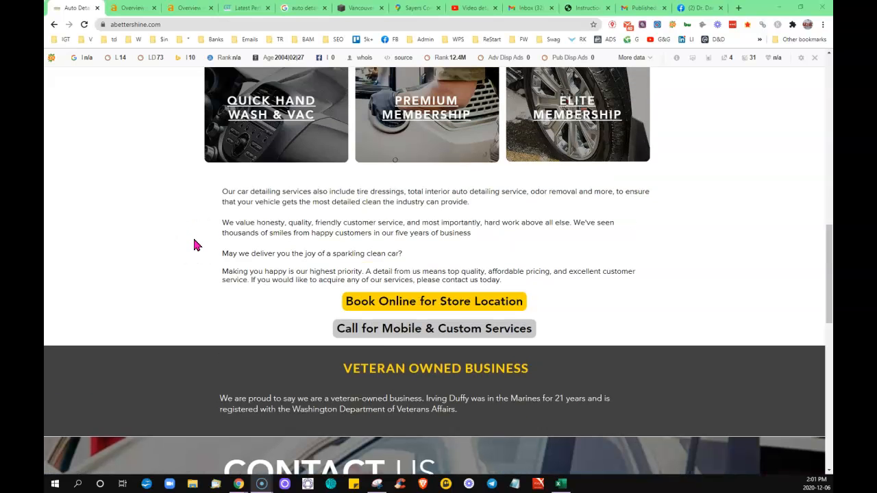
{"action": "scroll", "scroll_direction": "up", "scroll_amount": 3}
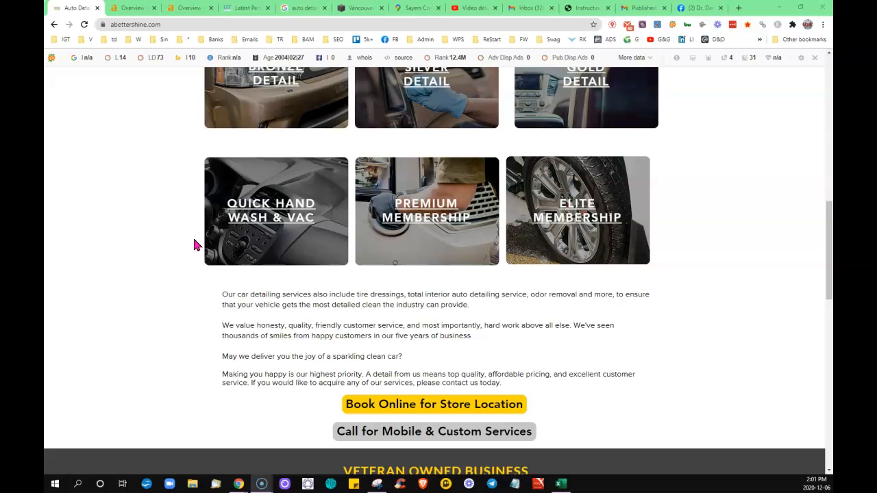
{"action": "scroll", "scroll_direction": "up", "scroll_amount": 3}
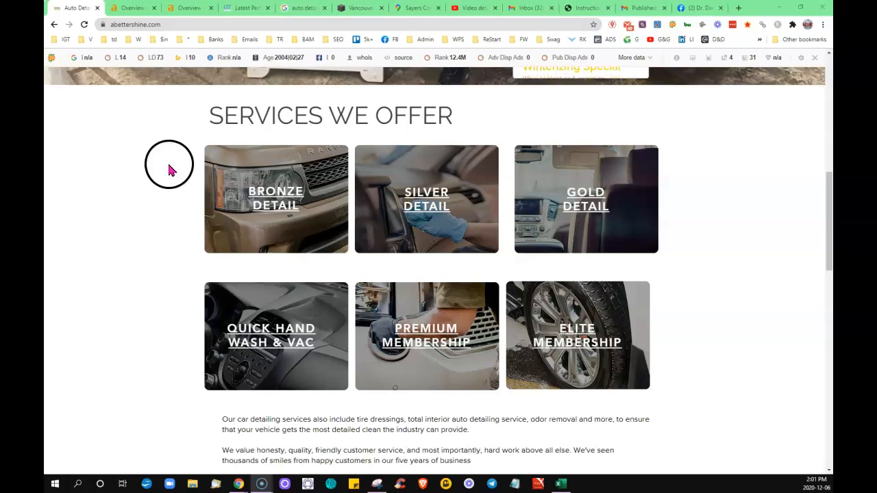
{"action": "mouse_move", "coordinate": [176, 177]}
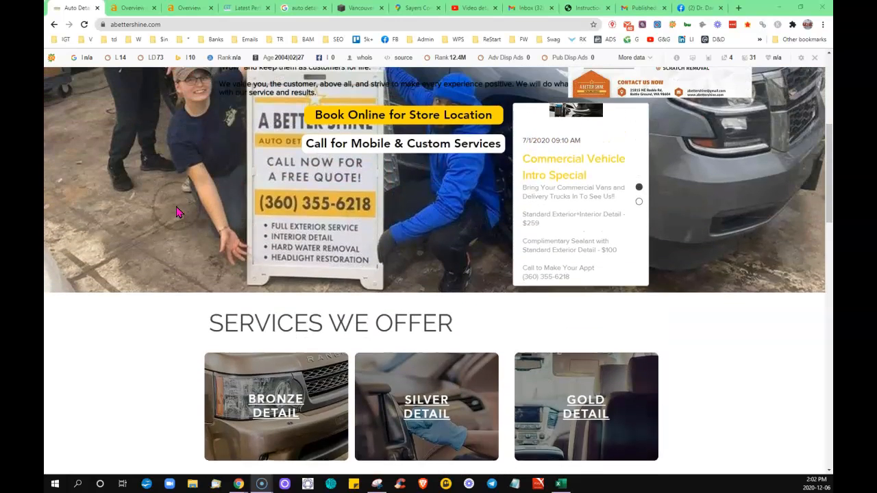
{"action": "scroll", "scroll_direction": "up", "scroll_amount": 3}
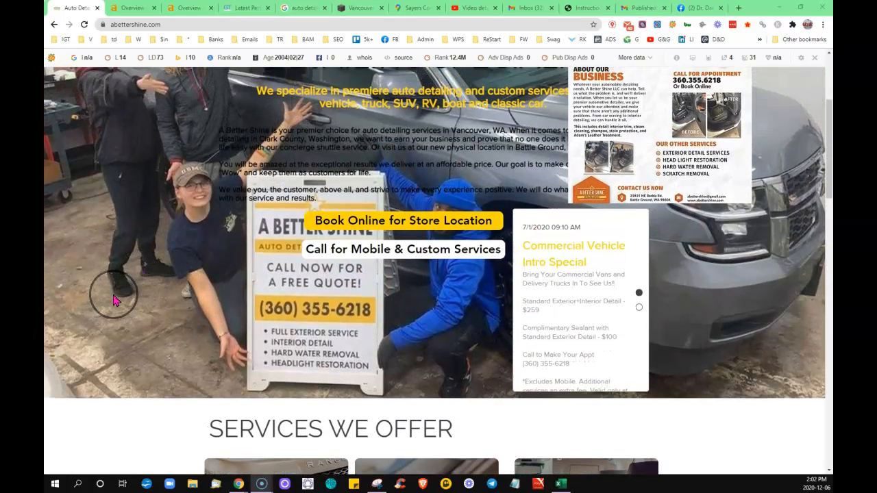
Check the detailing services menu, then switch to the Ahrefs overview of abettershine.com.
{"action": "right_click", "coordinate": [115, 296]}
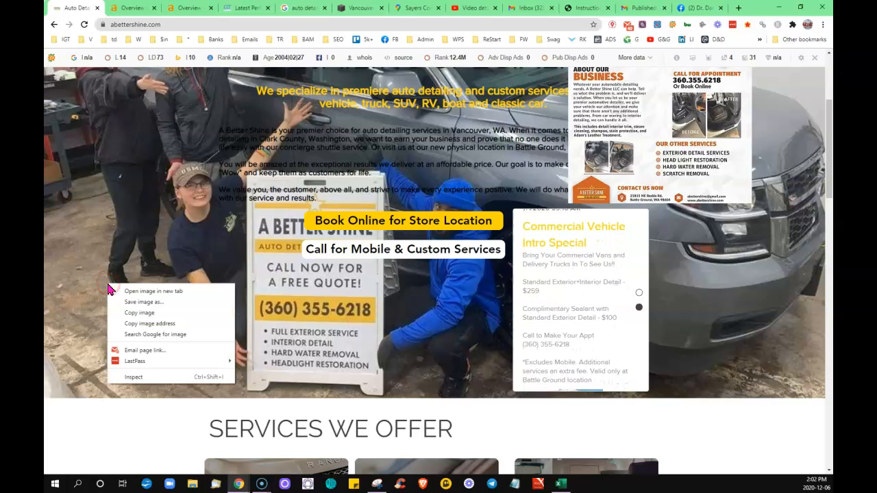
{"action": "left_click", "coordinate": [148, 307]}
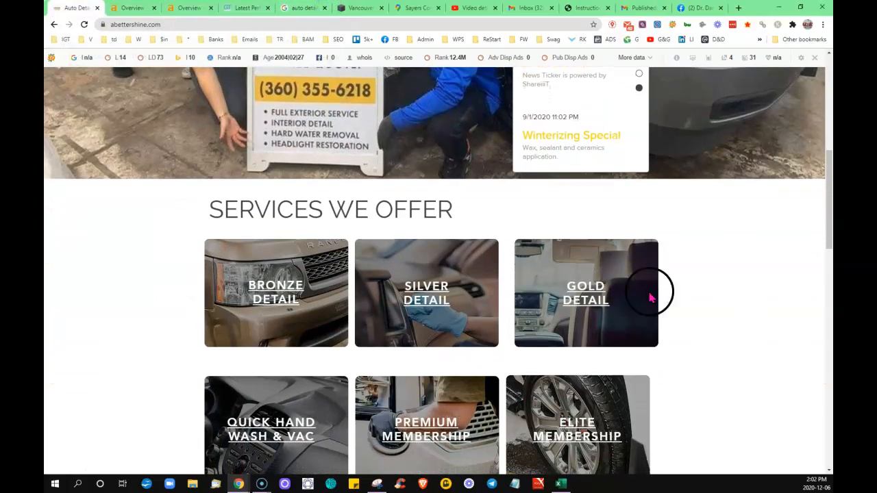
{"action": "scroll", "scroll_direction": "up", "scroll_amount": 3}
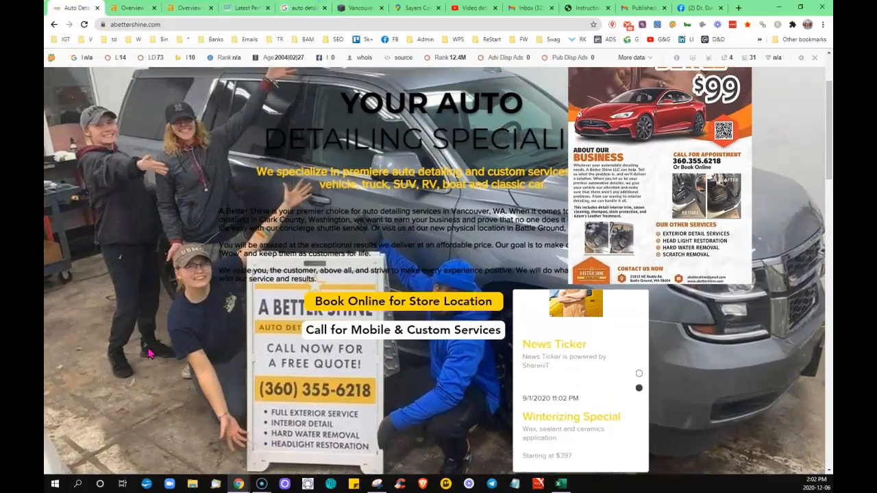
{"action": "scroll", "scroll_direction": "up", "scroll_amount": 3}
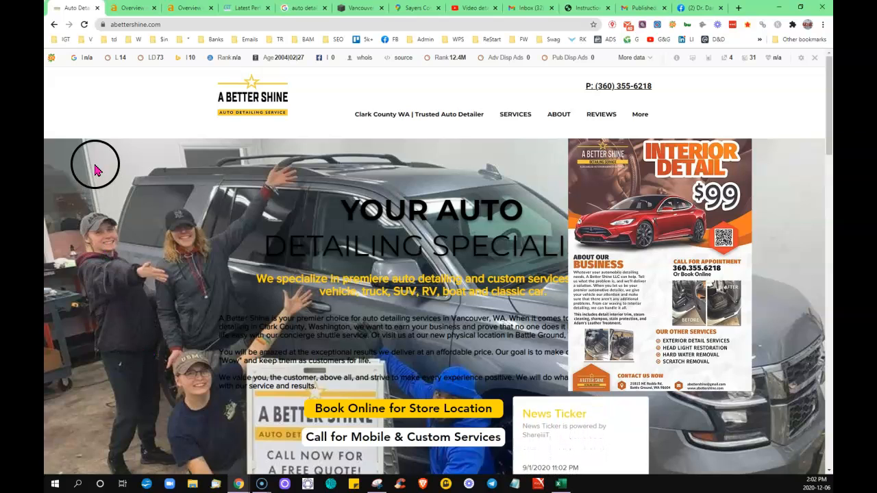
{"action": "mouse_move", "coordinate": [124, 132]}
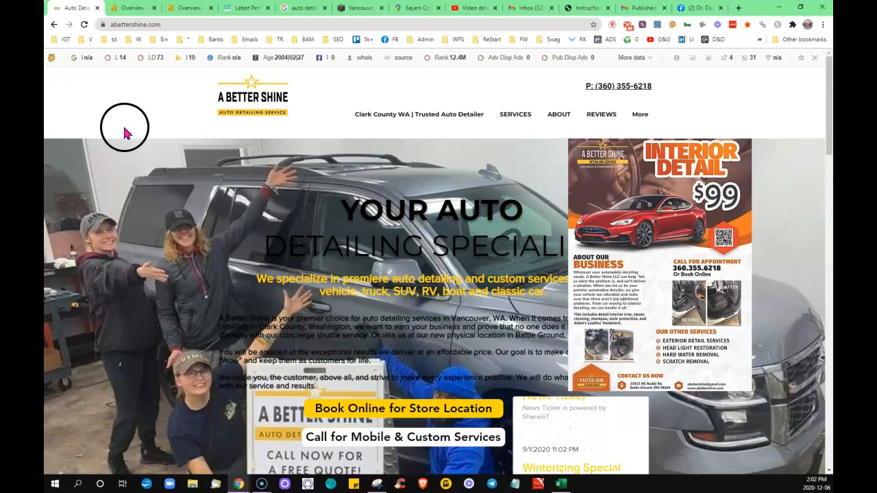
{"action": "left_click", "coordinate": [515, 114]}
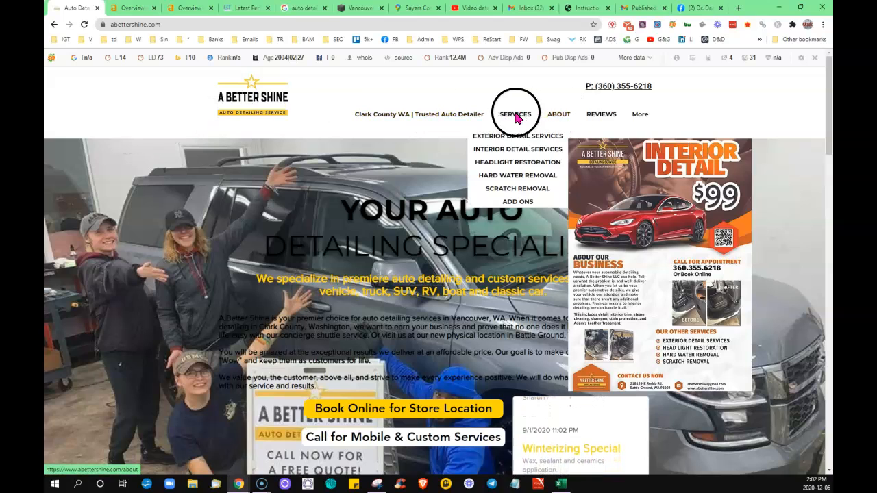
{"action": "mouse_move", "coordinate": [514, 135]}
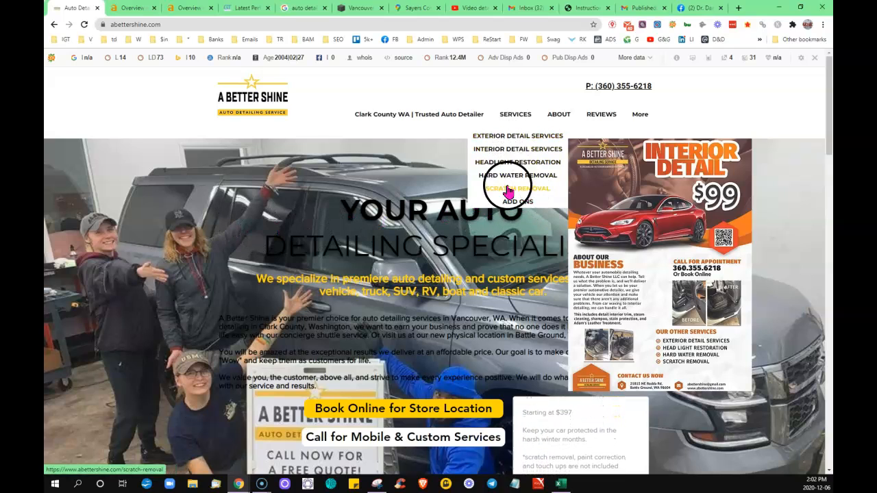
{"action": "mouse_move", "coordinate": [170, 261]}
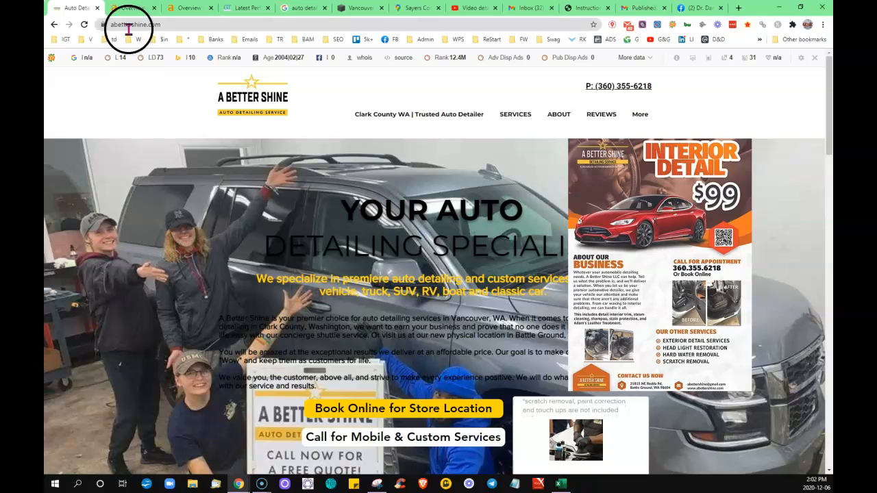
{"action": "mouse_move", "coordinate": [133, 8]}
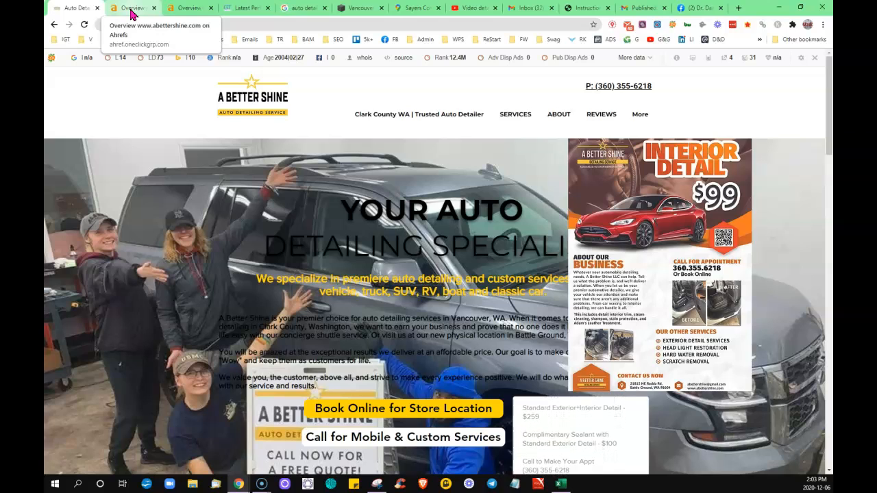
{"action": "scroll", "scroll_direction": "down", "scroll_amount": 3}
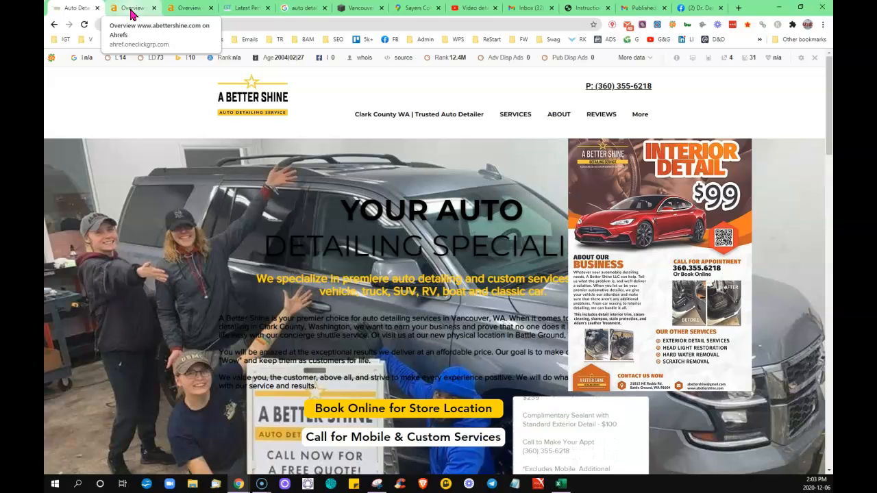
{"action": "left_click", "coordinate": [130, 8]}
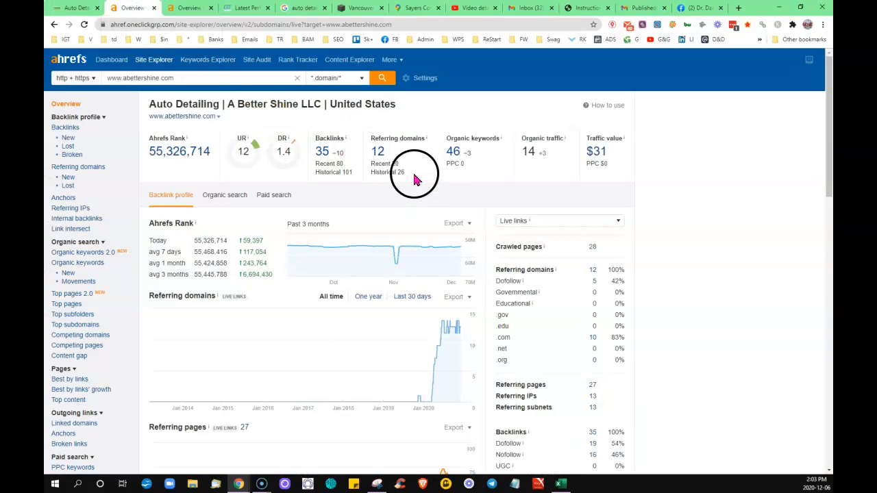
{"action": "mouse_move", "coordinate": [379, 151]}
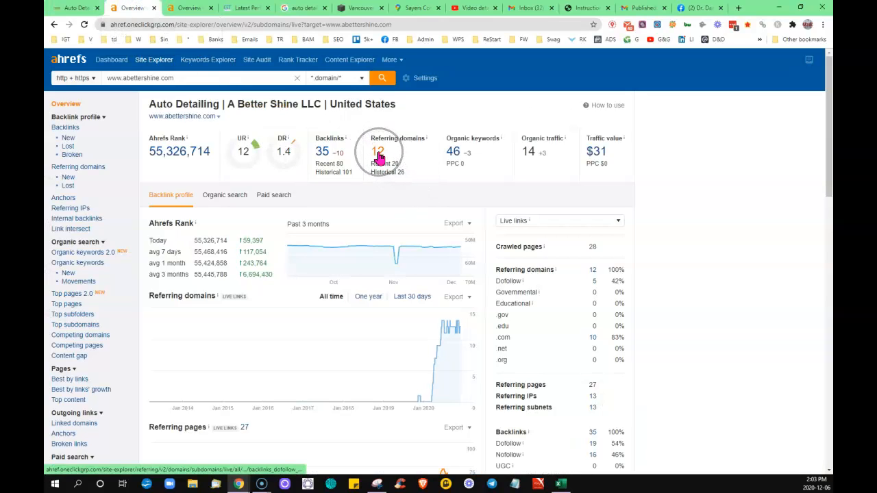
{"action": "mouse_move", "coordinate": [370, 194]}
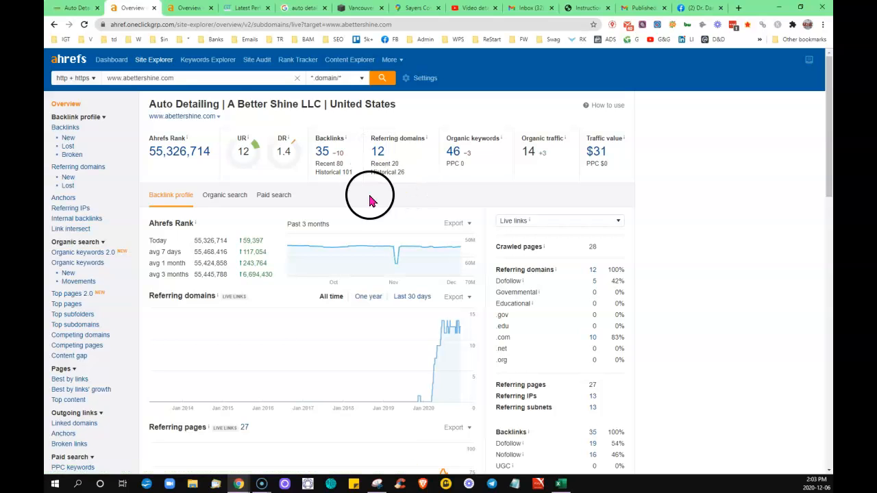
{"action": "mouse_move", "coordinate": [355, 157]}
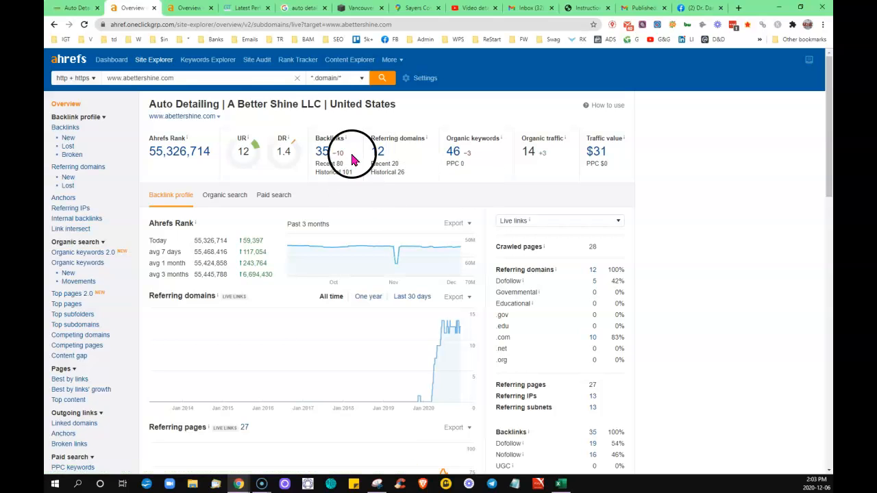
{"action": "mouse_move", "coordinate": [355, 197]}
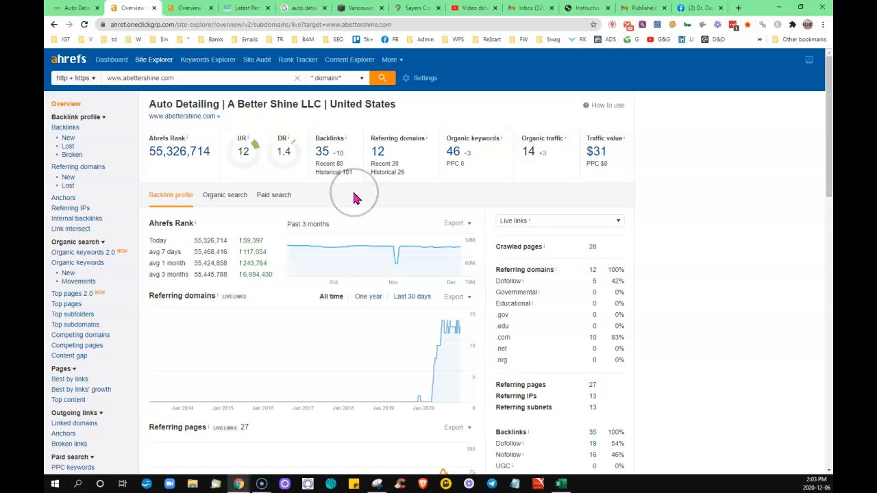
{"action": "mouse_move", "coordinate": [382, 166]}
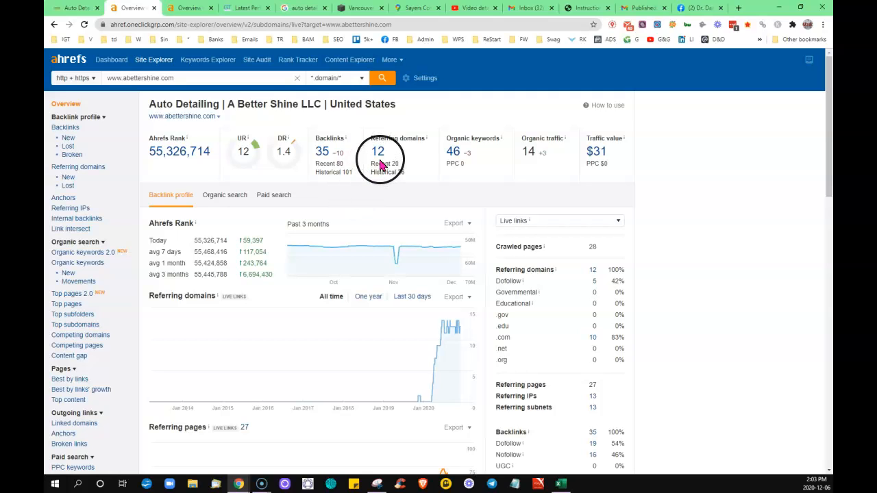
{"action": "mouse_move", "coordinate": [382, 198]}
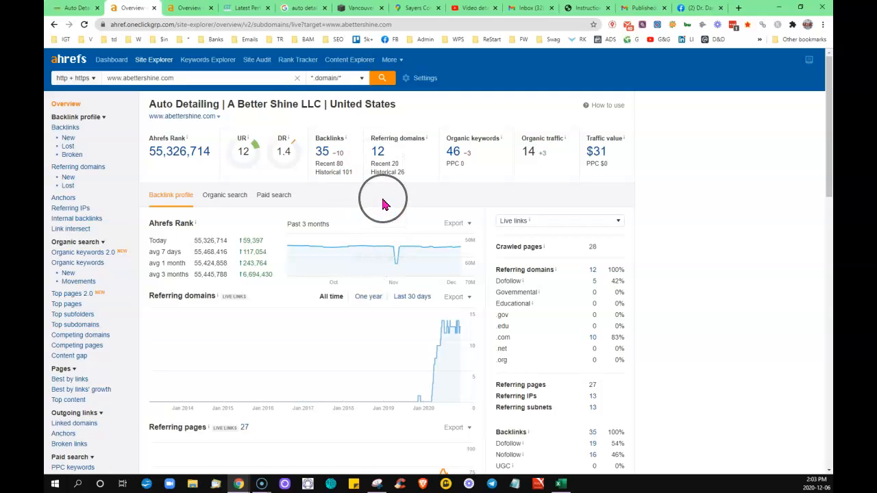
{"action": "mouse_move", "coordinate": [428, 400]}
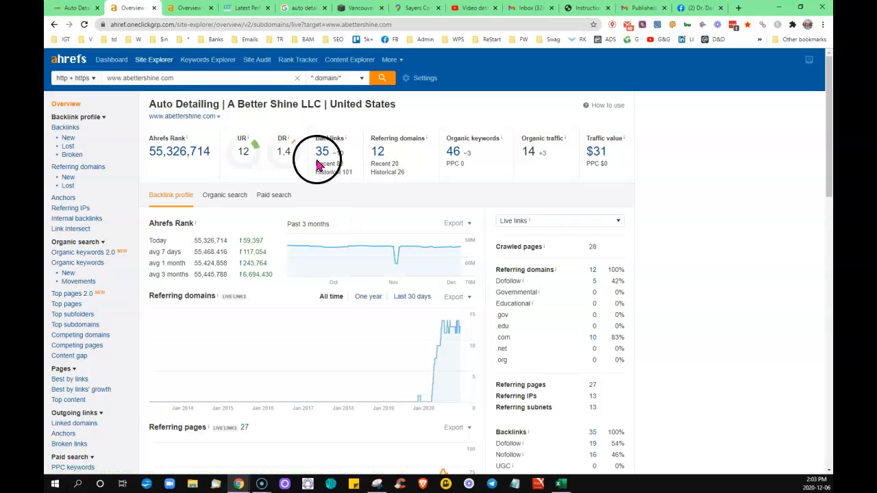
{"action": "mouse_move", "coordinate": [459, 171]}
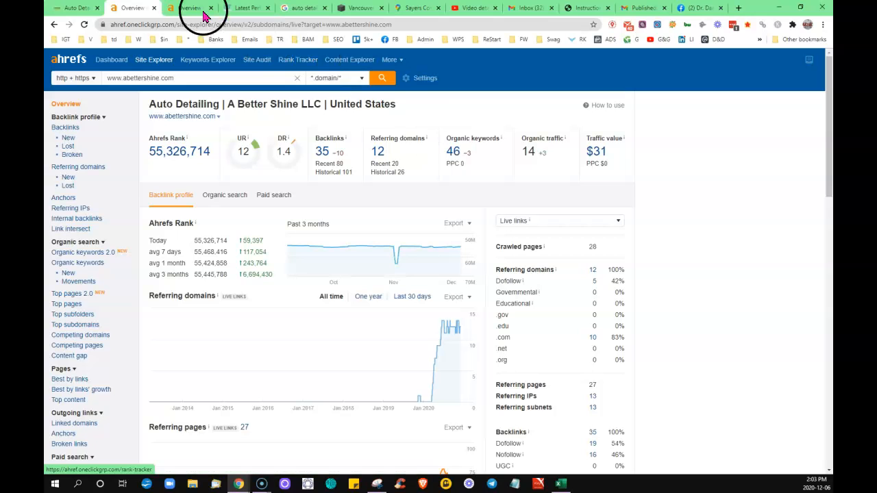
Scroll the Google 'auto detailing' results past the map pack to the Vancouver Auto Detailing listing.
{"action": "left_click", "coordinate": [301, 8]}
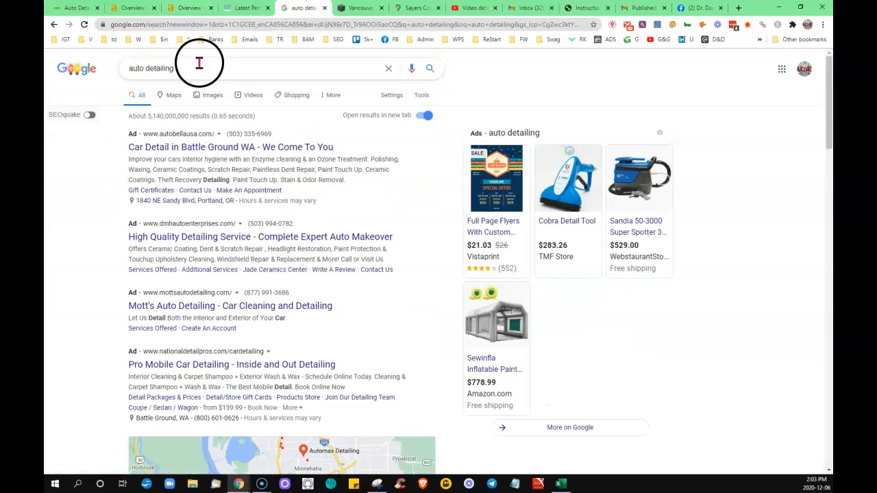
{"action": "scroll", "scroll_direction": "down", "scroll_amount": 3}
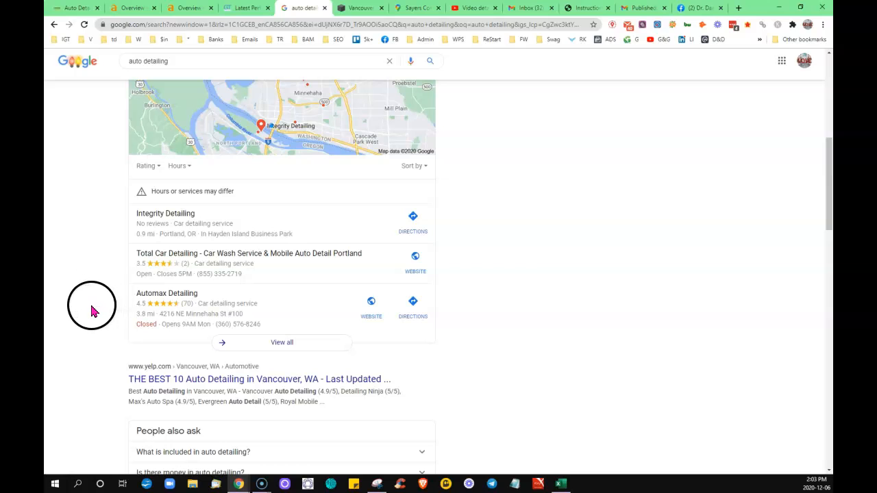
{"action": "mouse_move", "coordinate": [93, 283]}
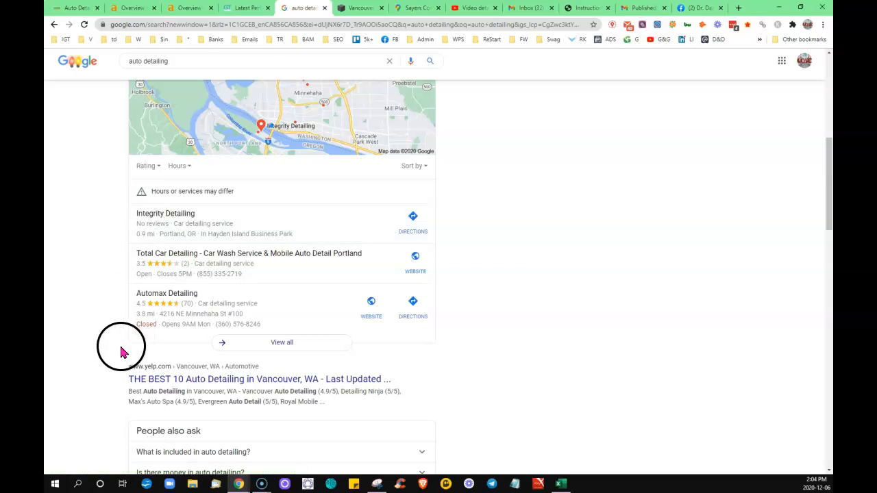
{"action": "mouse_move", "coordinate": [116, 212]}
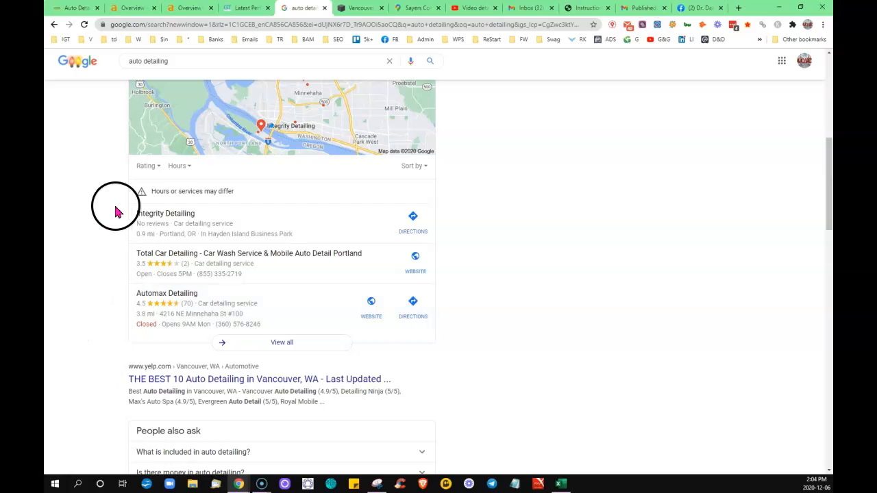
{"action": "scroll", "scroll_direction": "down", "scroll_amount": 3}
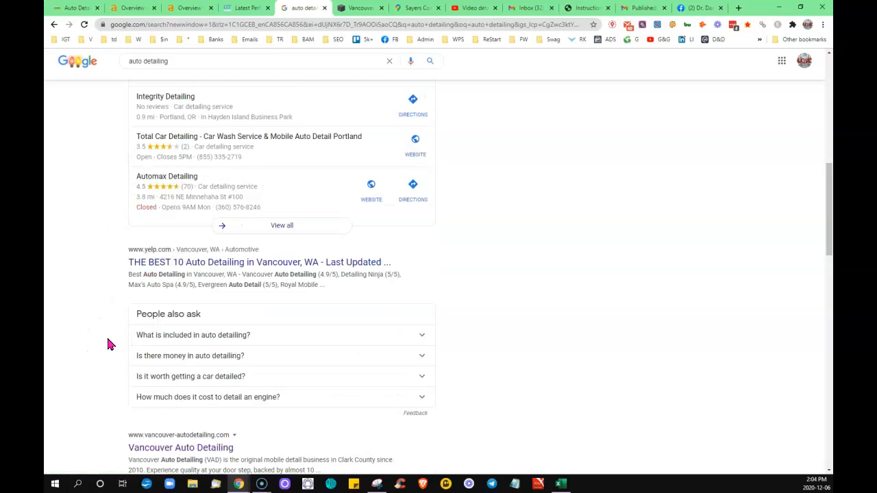
{"action": "scroll", "scroll_direction": "down", "scroll_amount": 3}
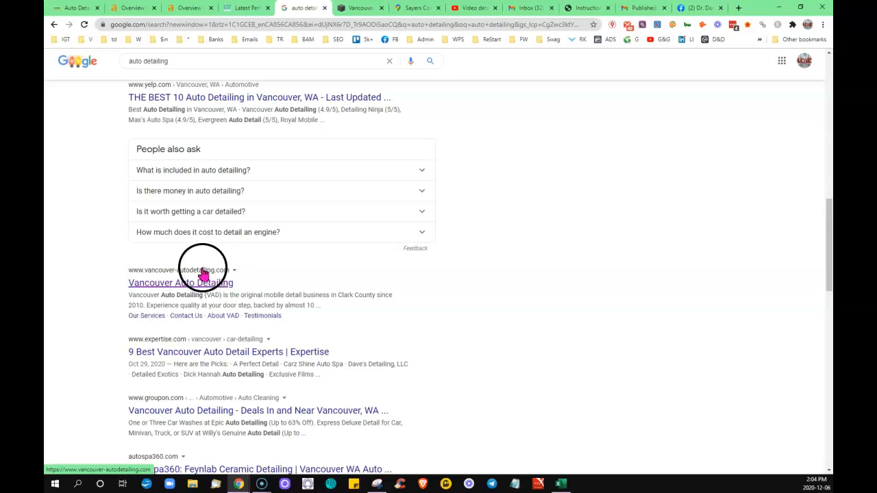
{"action": "mouse_move", "coordinate": [88, 244]}
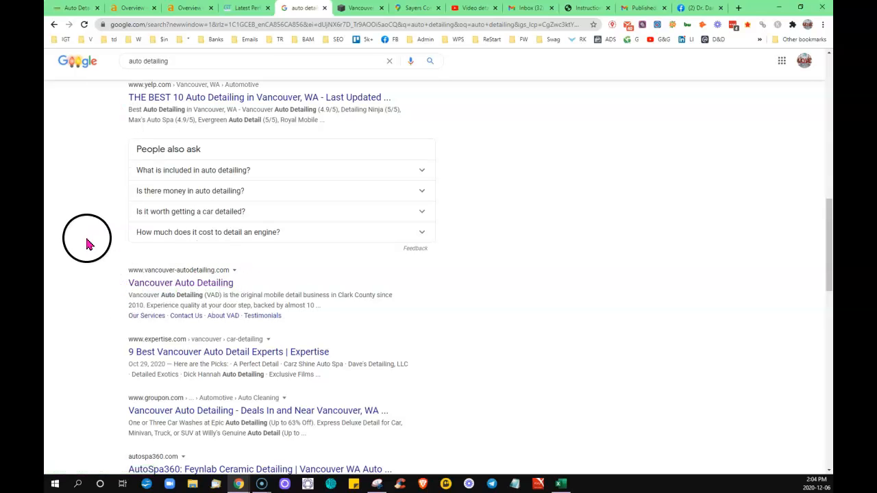
{"action": "scroll", "scroll_direction": "down", "scroll_amount": 3}
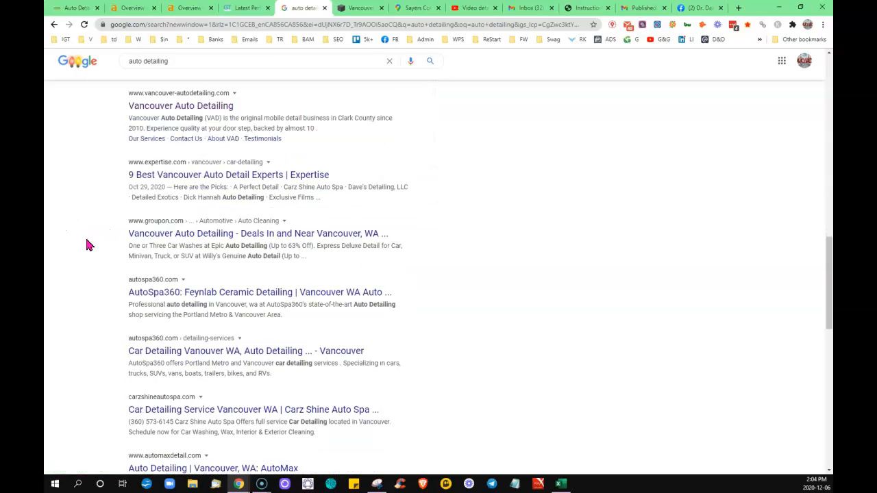
{"action": "scroll", "scroll_direction": "down", "scroll_amount": 3}
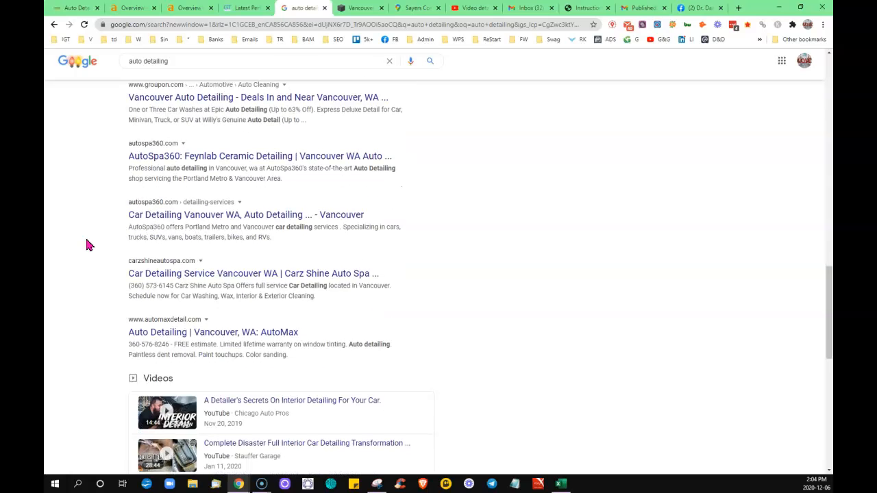
{"action": "scroll", "scroll_direction": "down", "scroll_amount": 3}
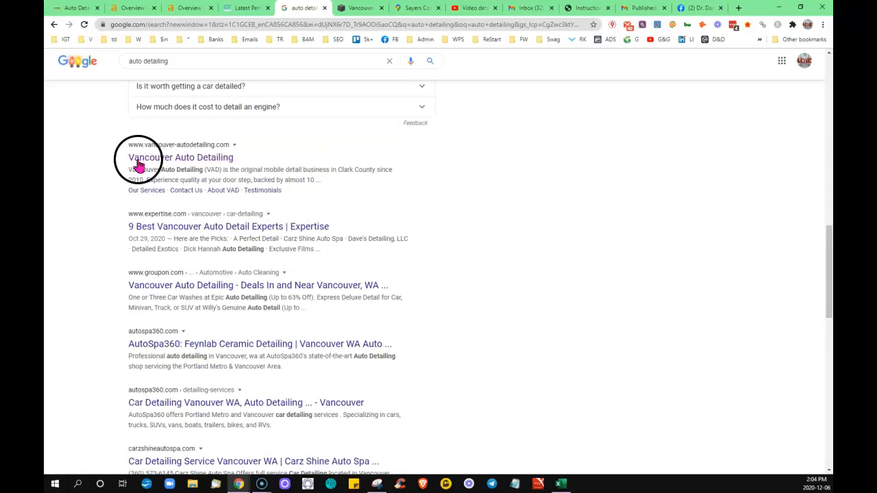
{"action": "mouse_move", "coordinate": [189, 8]}
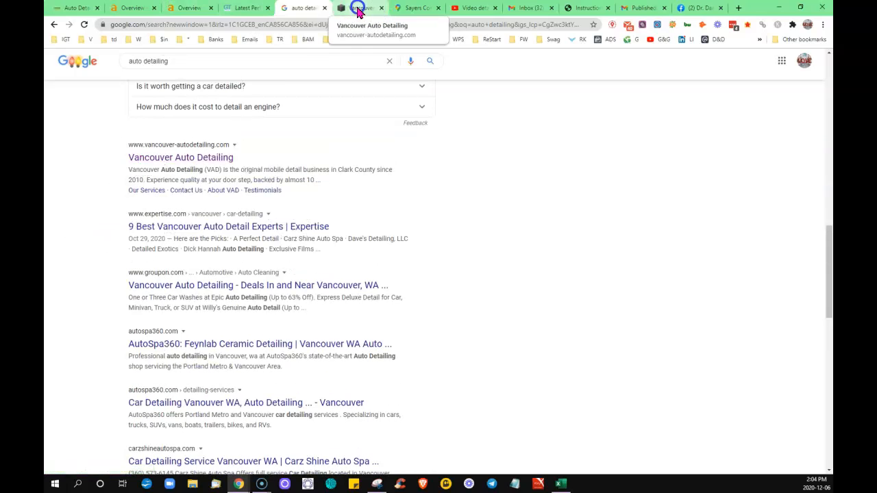
{"action": "left_click", "coordinate": [359, 9]}
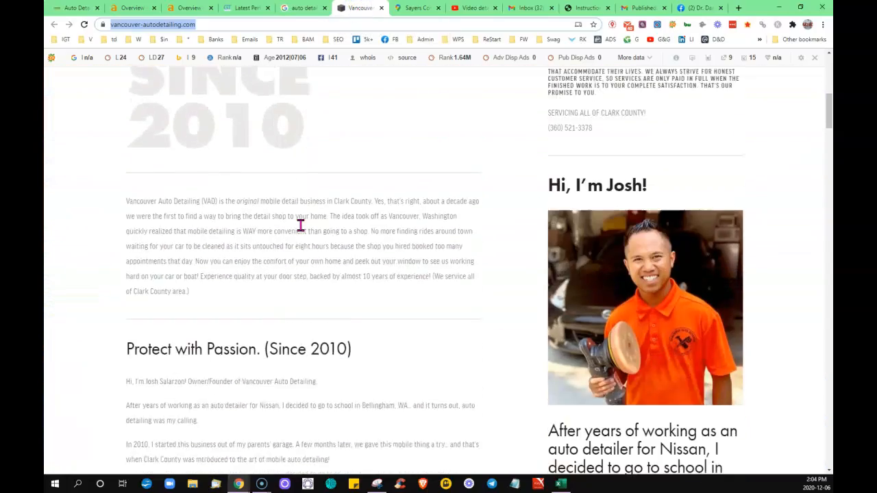
{"action": "scroll", "scroll_direction": "up", "scroll_amount": 3}
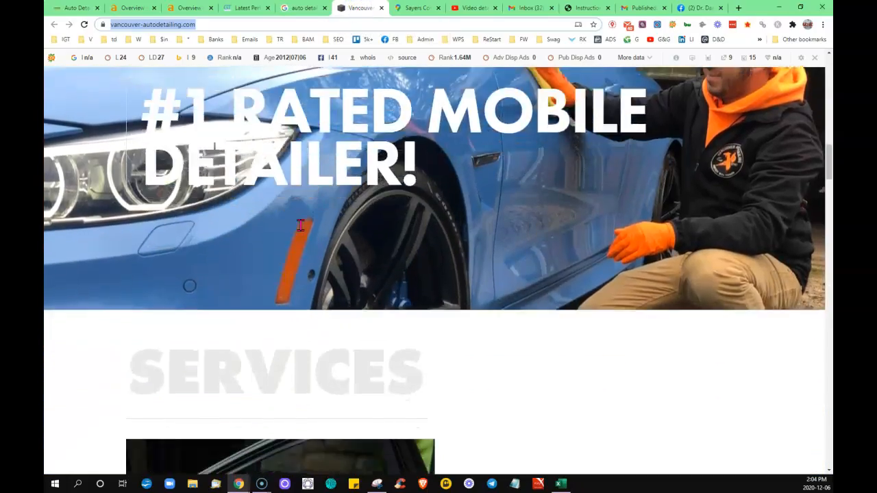
{"action": "scroll", "scroll_direction": "down", "scroll_amount": 3}
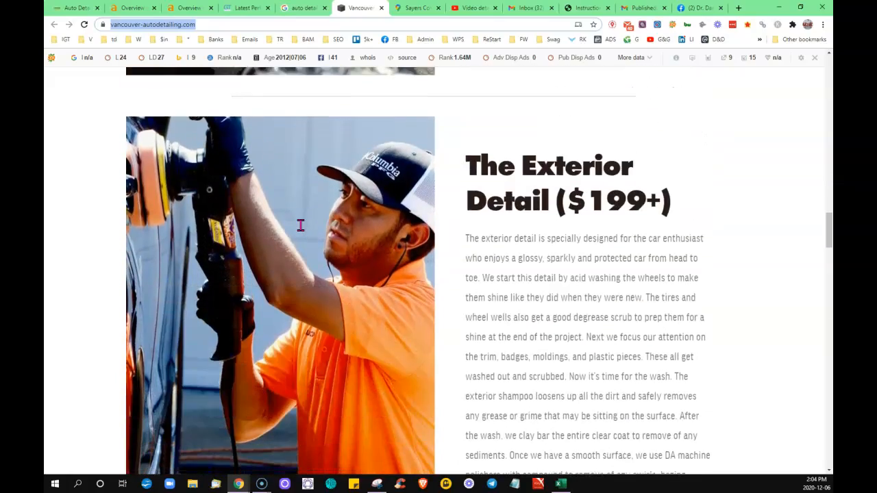
{"action": "scroll", "scroll_direction": "down", "scroll_amount": 3}
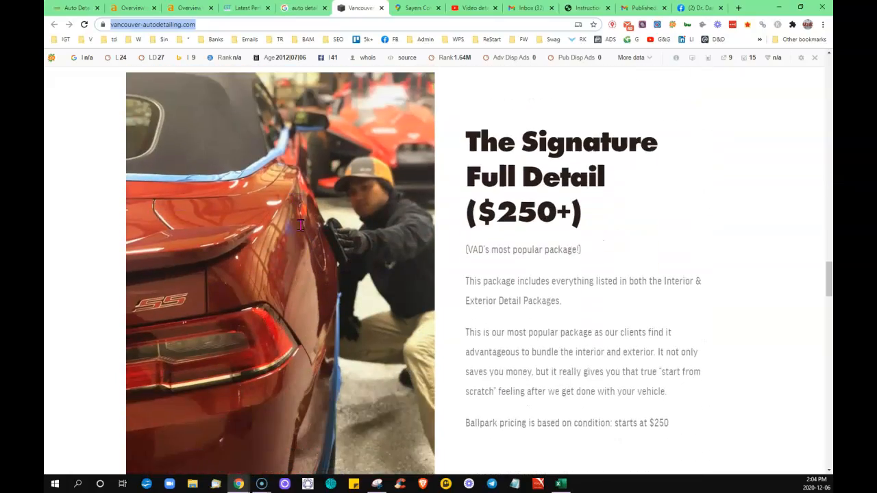
{"action": "scroll", "scroll_direction": "down", "scroll_amount": 3}
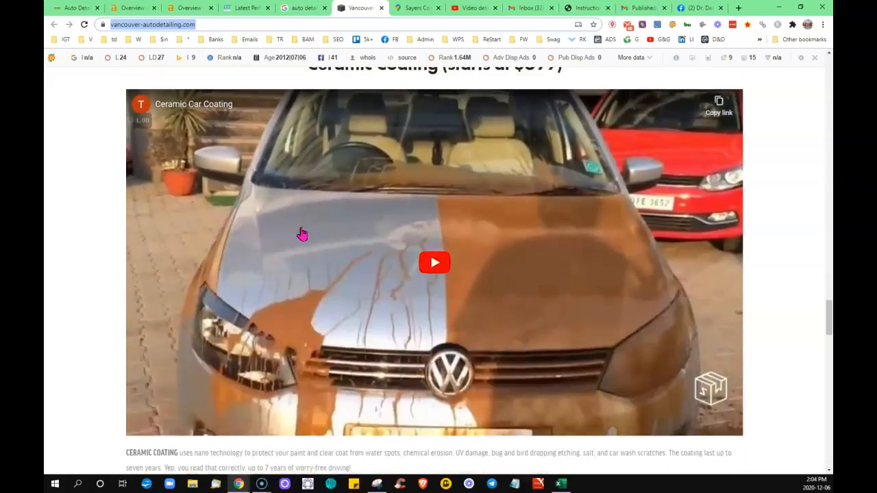
{"action": "scroll", "scroll_direction": "down", "scroll_amount": 3}
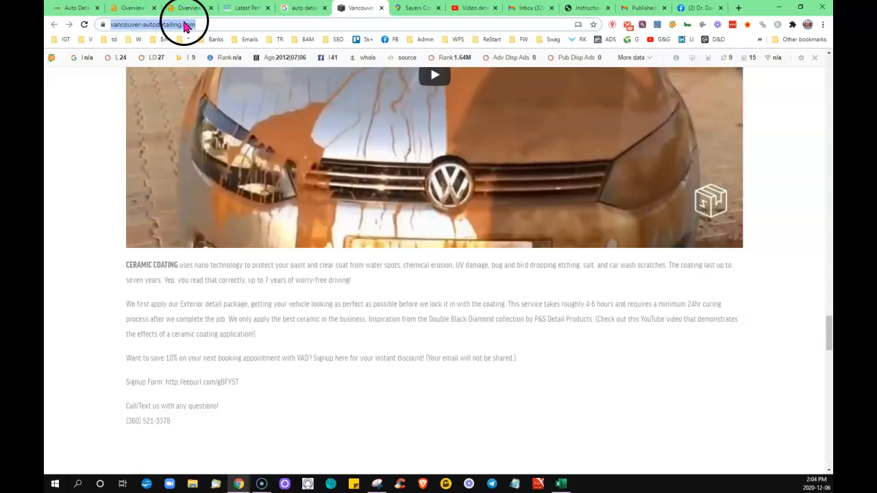
{"action": "mouse_move", "coordinate": [76, 8]}
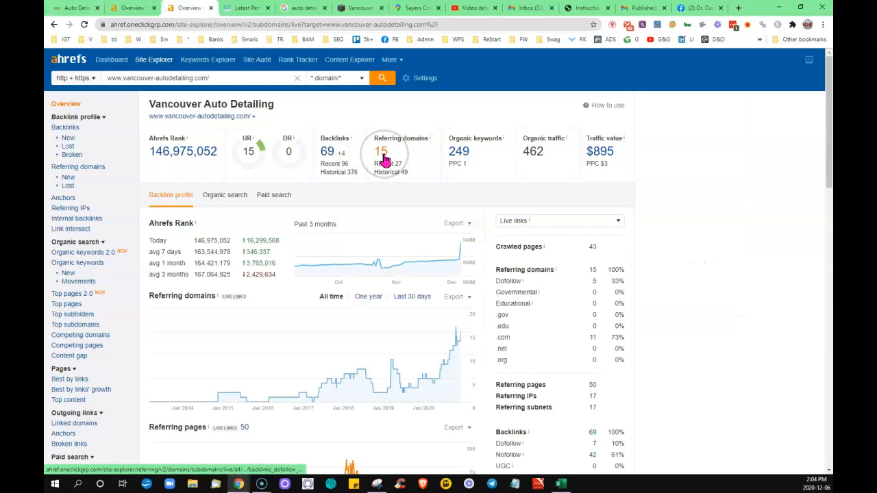
{"action": "mouse_move", "coordinate": [445, 185]}
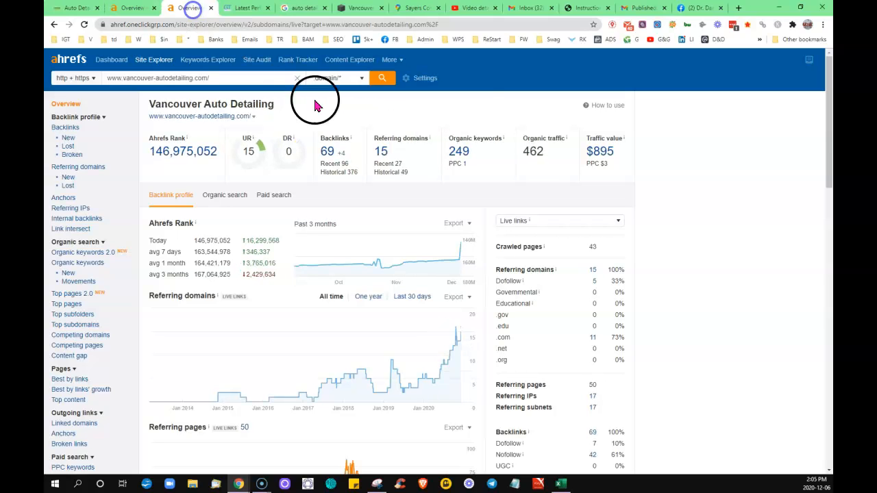
{"action": "mouse_move", "coordinate": [461, 164]}
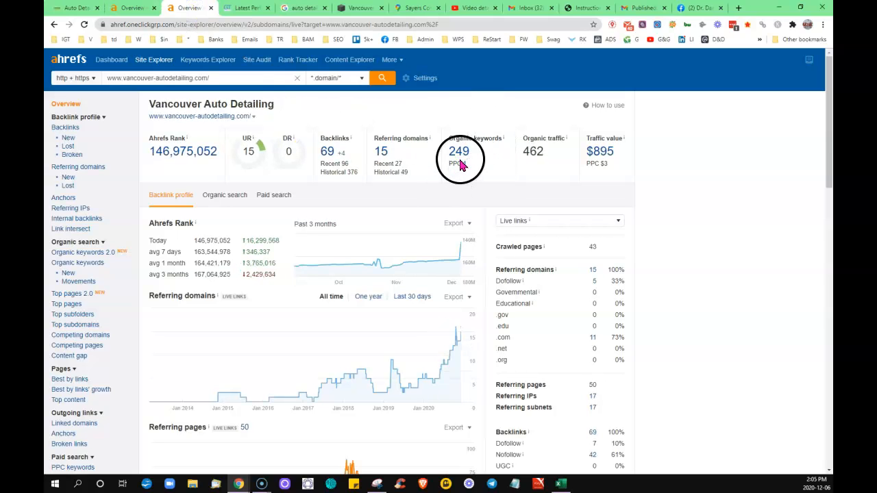
{"action": "mouse_move", "coordinate": [403, 190]}
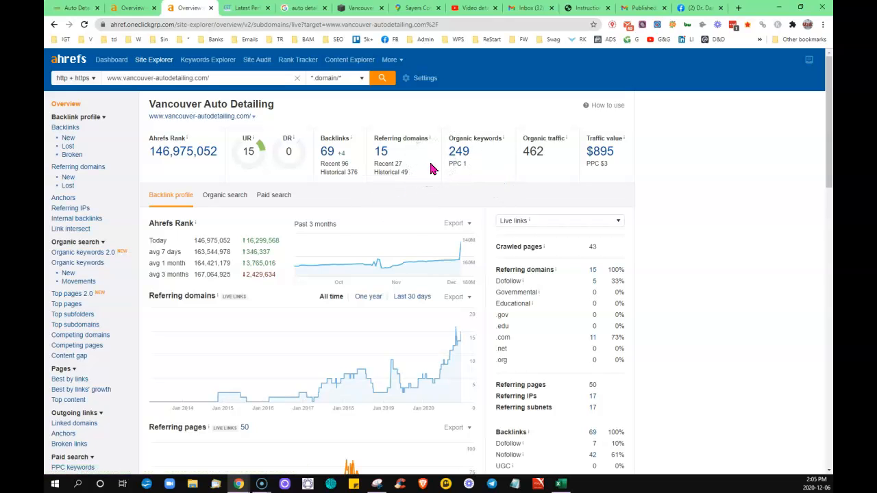
Show the Ahrefs overview for vancouver-autodetailing.com: 69 backlinks, 15 referring domains, 249 organic keywords.
{"action": "left_click", "coordinate": [130, 8]}
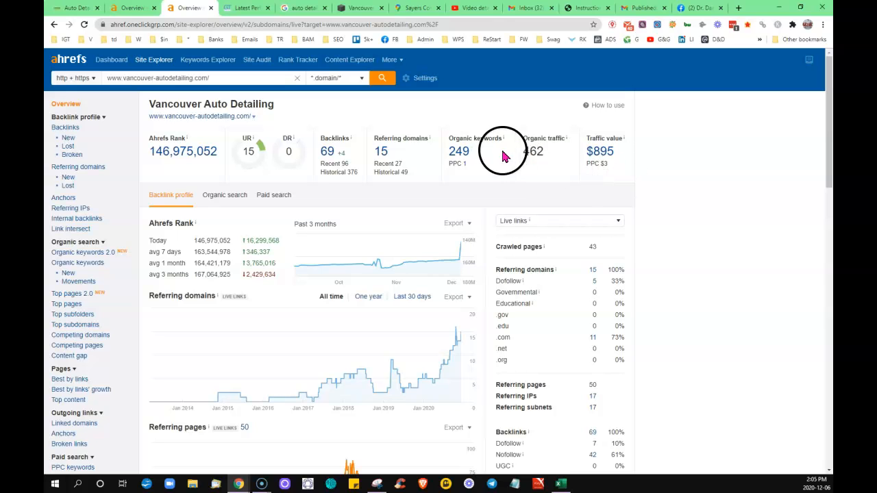
{"action": "mouse_move", "coordinate": [131, 8]}
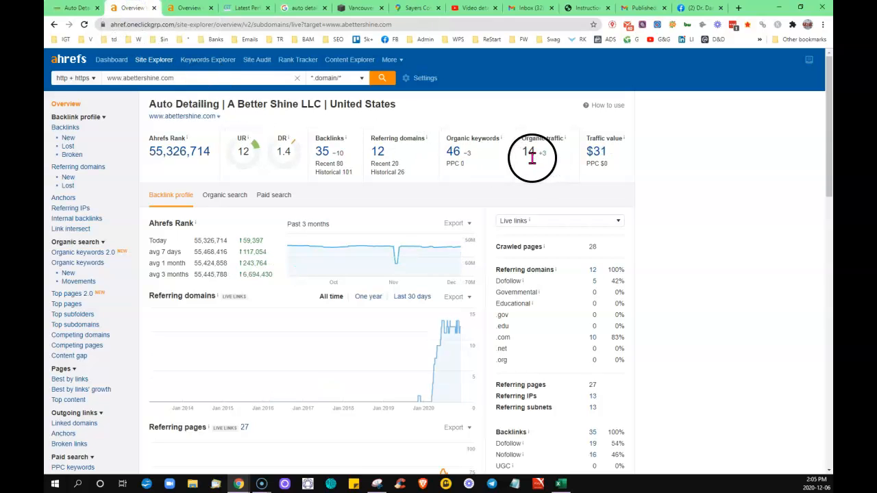
{"action": "mouse_move", "coordinate": [642, 222]}
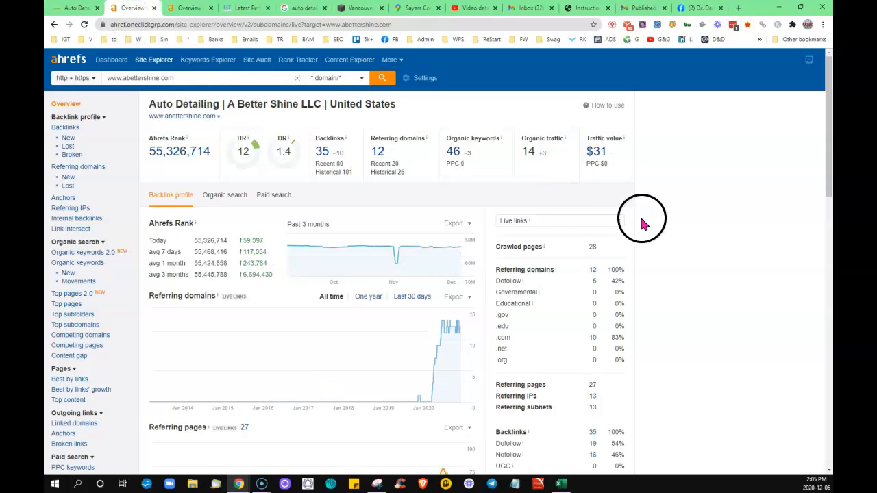
{"action": "mouse_move", "coordinate": [251, 345]}
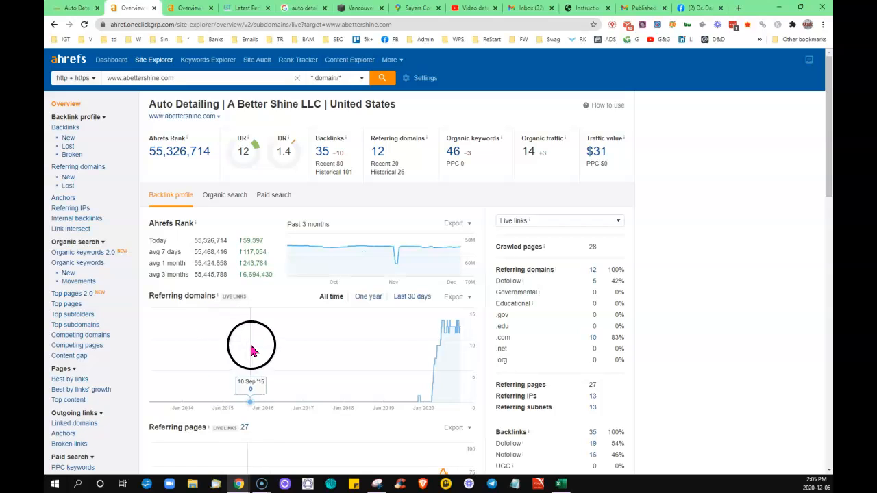
{"action": "mouse_move", "coordinate": [710, 299]}
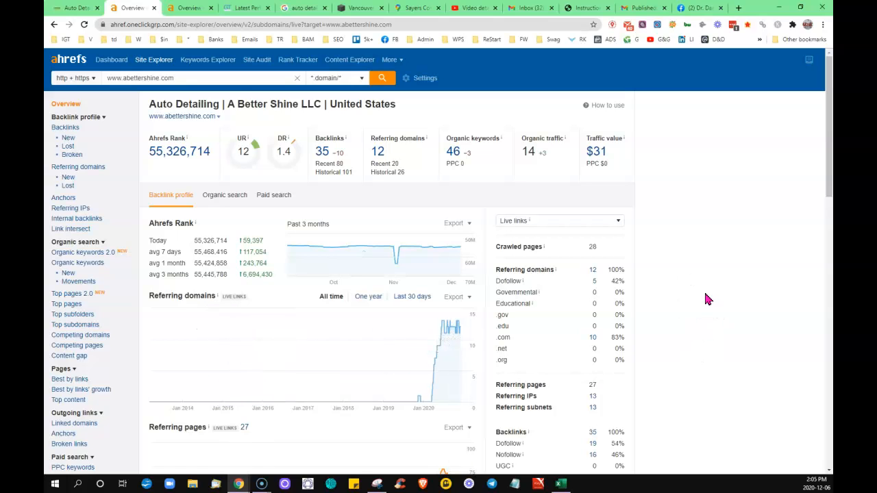
{"action": "mouse_move", "coordinate": [191, 8]}
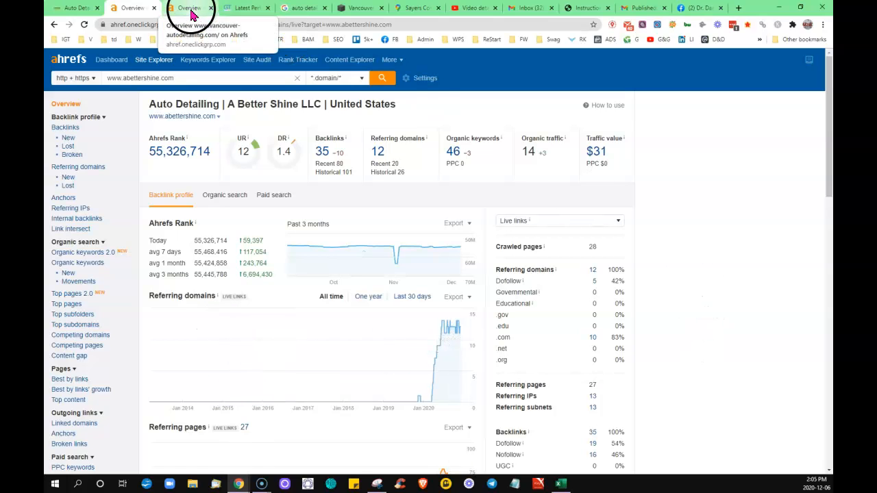
{"action": "mouse_move", "coordinate": [246, 9]}
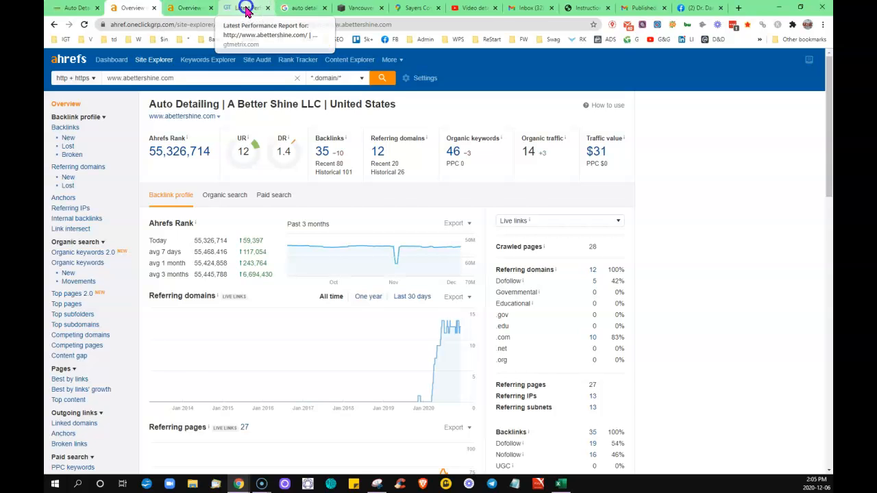
View the GTmetrix grade A report for abettershine.com, then return to the A Better Shine homepage.
{"action": "left_click", "coordinate": [247, 8]}
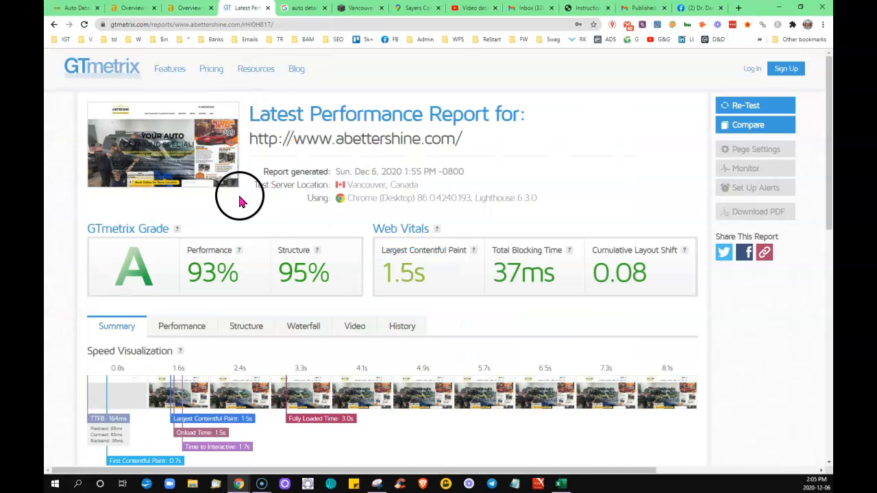
{"action": "mouse_move", "coordinate": [124, 236]}
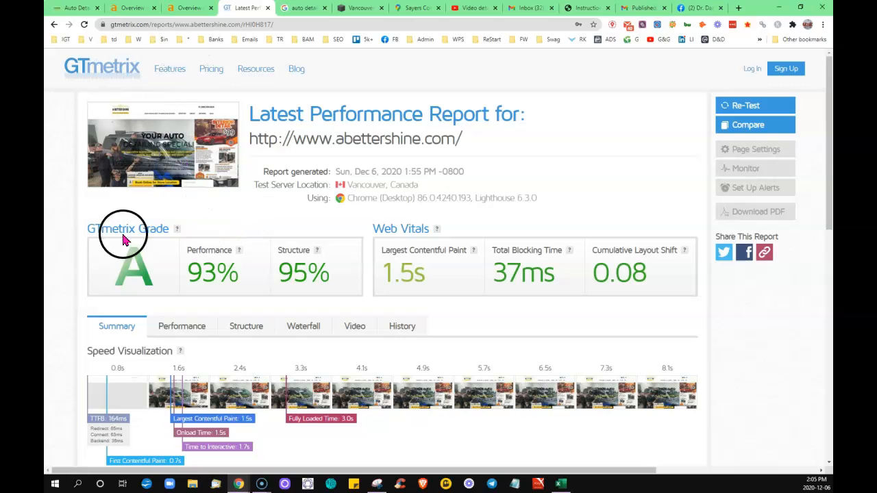
{"action": "mouse_move", "coordinate": [85, 314]}
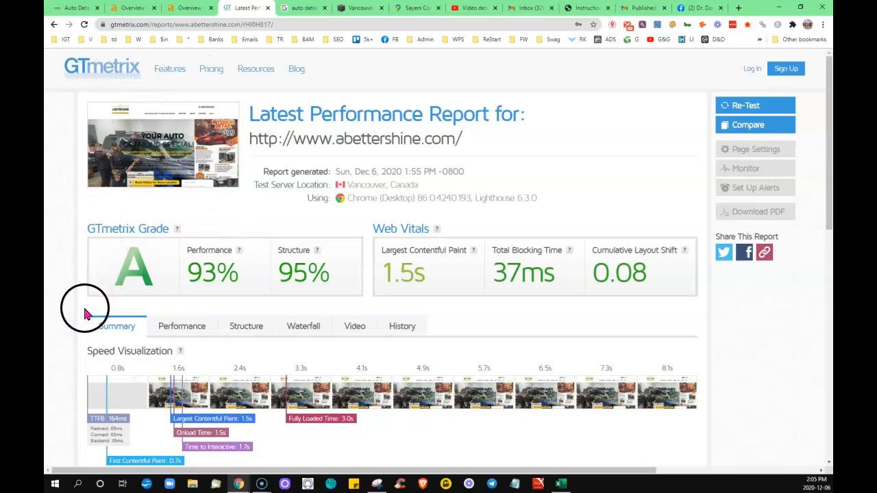
{"action": "mouse_move", "coordinate": [322, 122]}
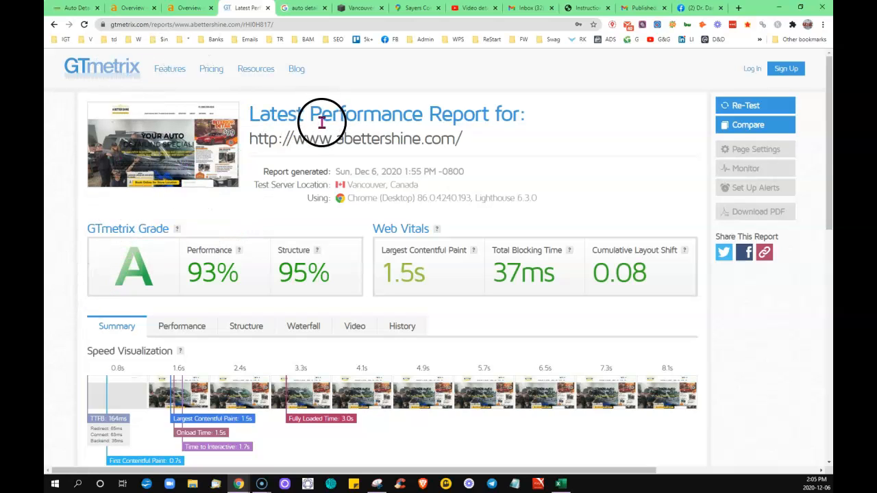
{"action": "mouse_move", "coordinate": [473, 309]}
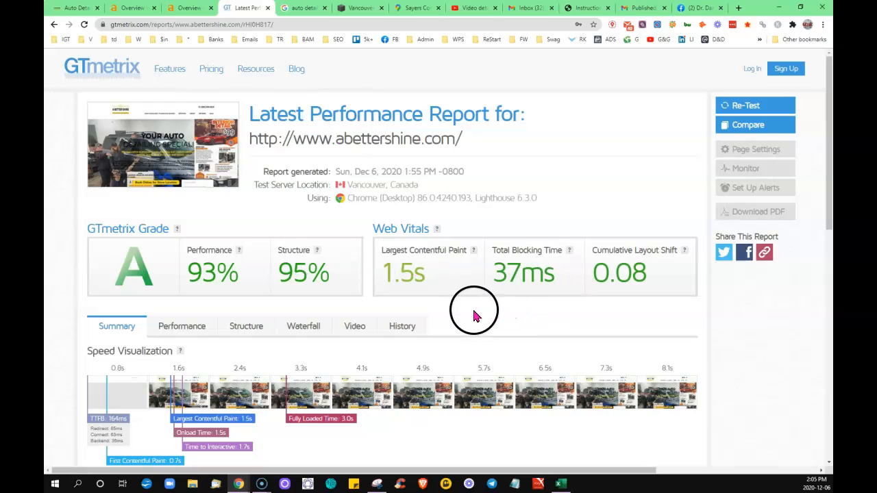
{"action": "mouse_move", "coordinate": [468, 300]}
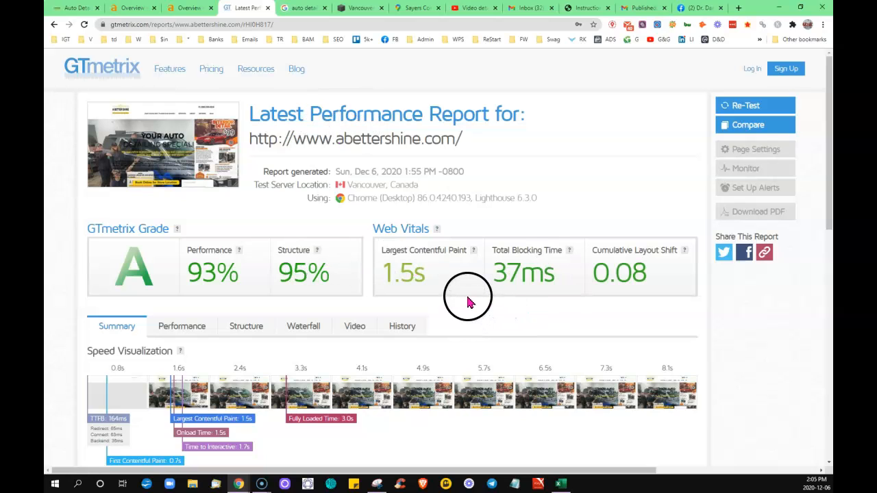
{"action": "mouse_move", "coordinate": [144, 274]}
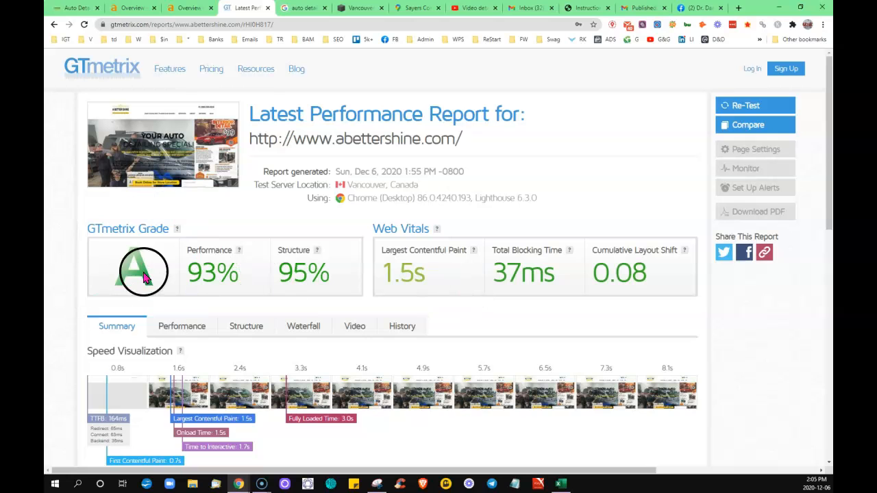
{"action": "left_click", "coordinate": [66, 9]}
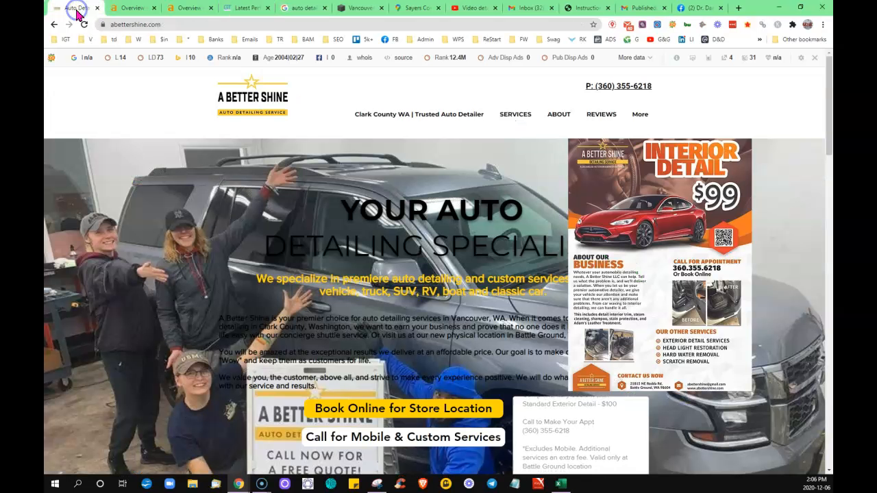